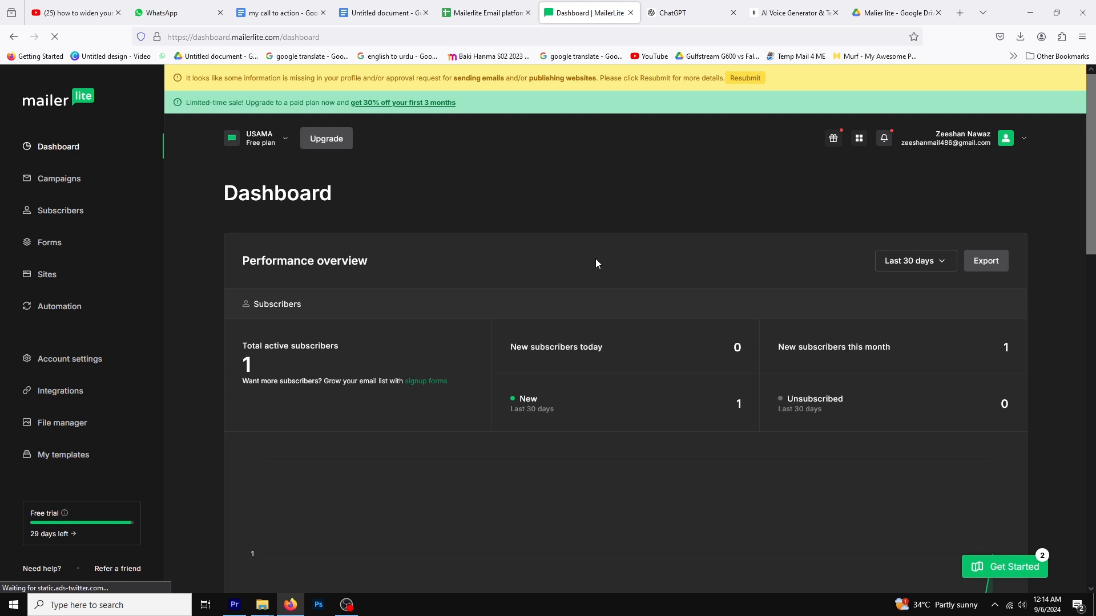
mouse_move(89, 241)
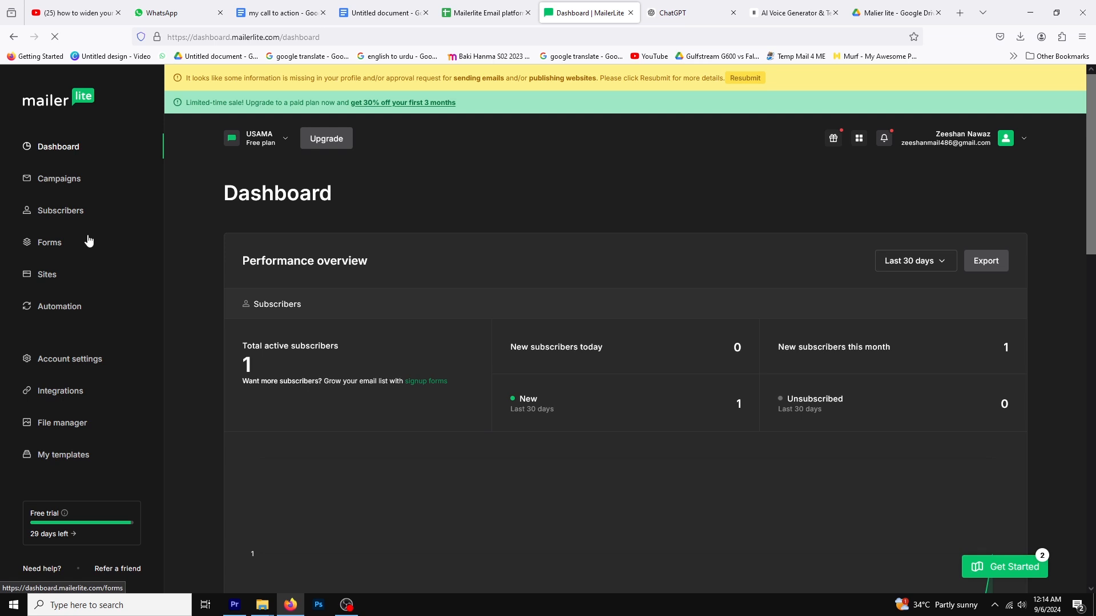
Go to Forms and open the cbcvbcbc pop-up in the drag-and-drop editor
click(49, 243)
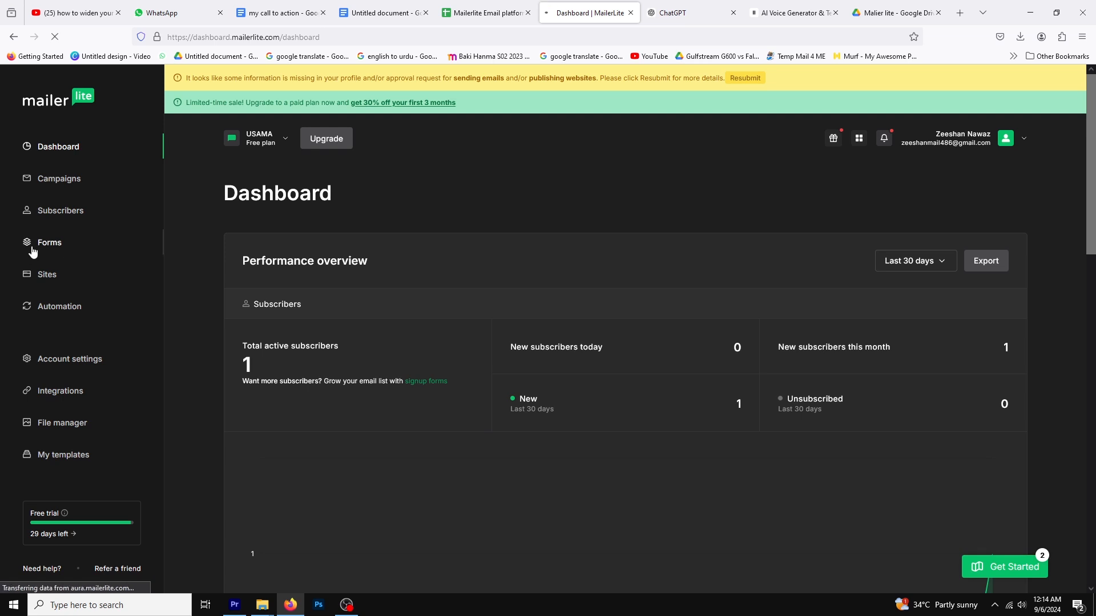
click(50, 243)
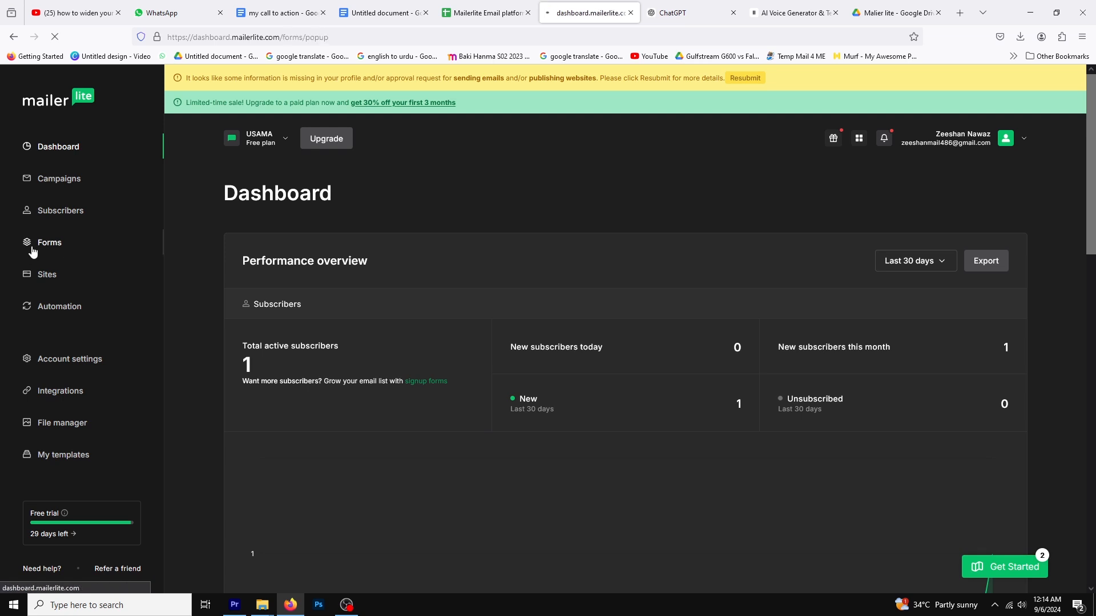
click(49, 243)
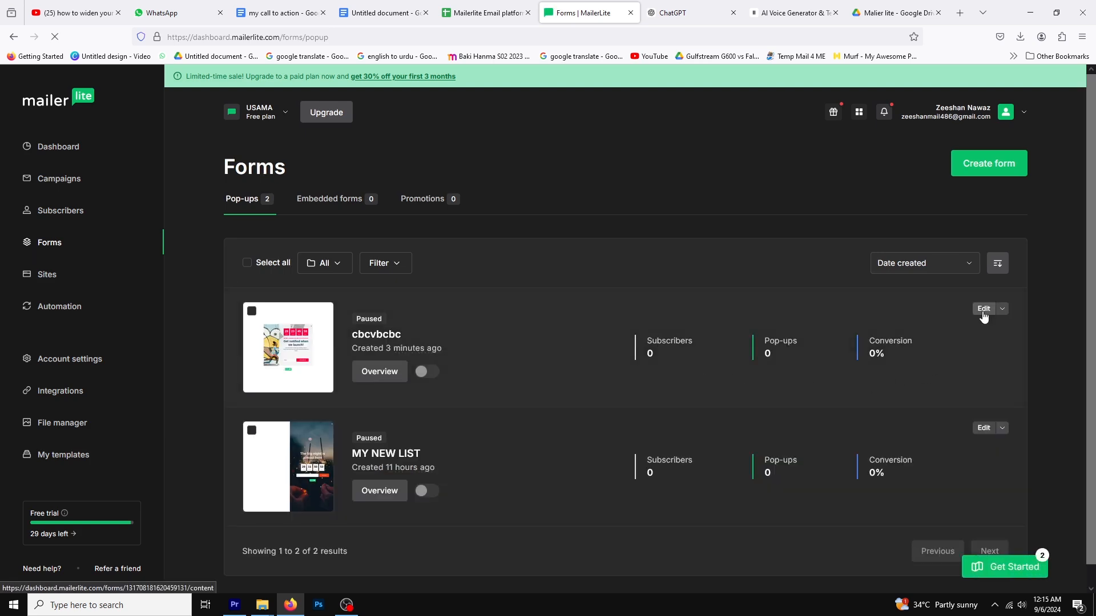
click(983, 309)
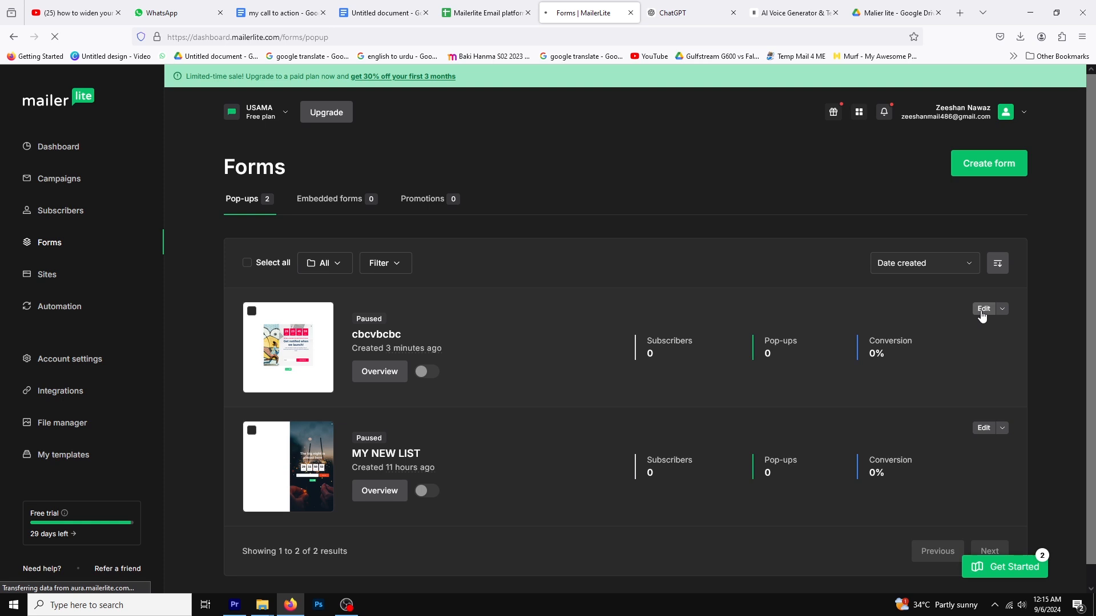
click(983, 309)
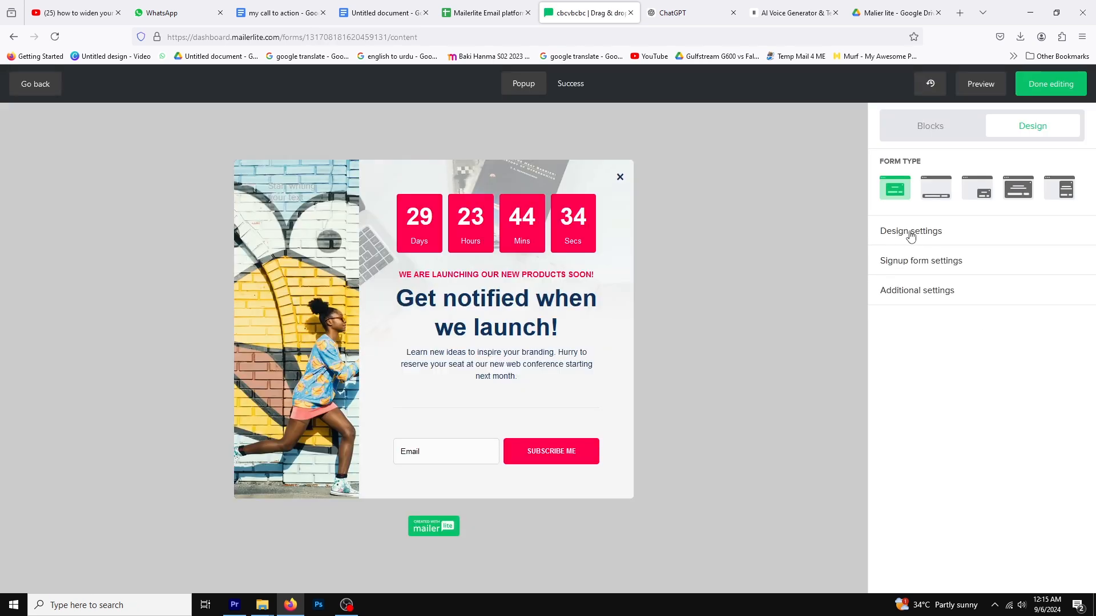
mouse_move(962, 234)
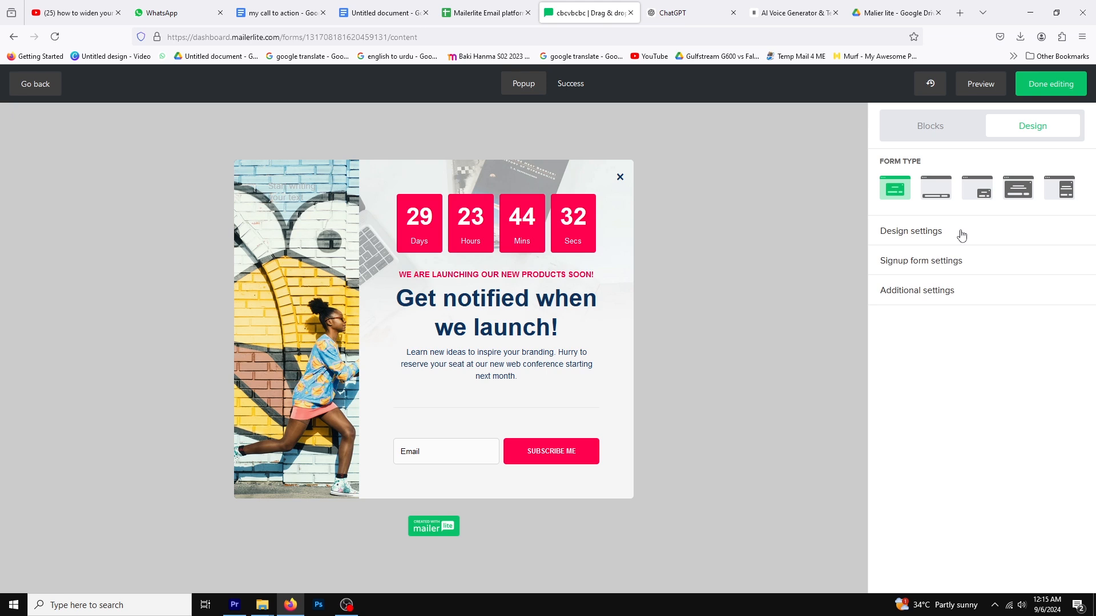
In Design settings, drag the Width slider to its 900 maximum
click(911, 231)
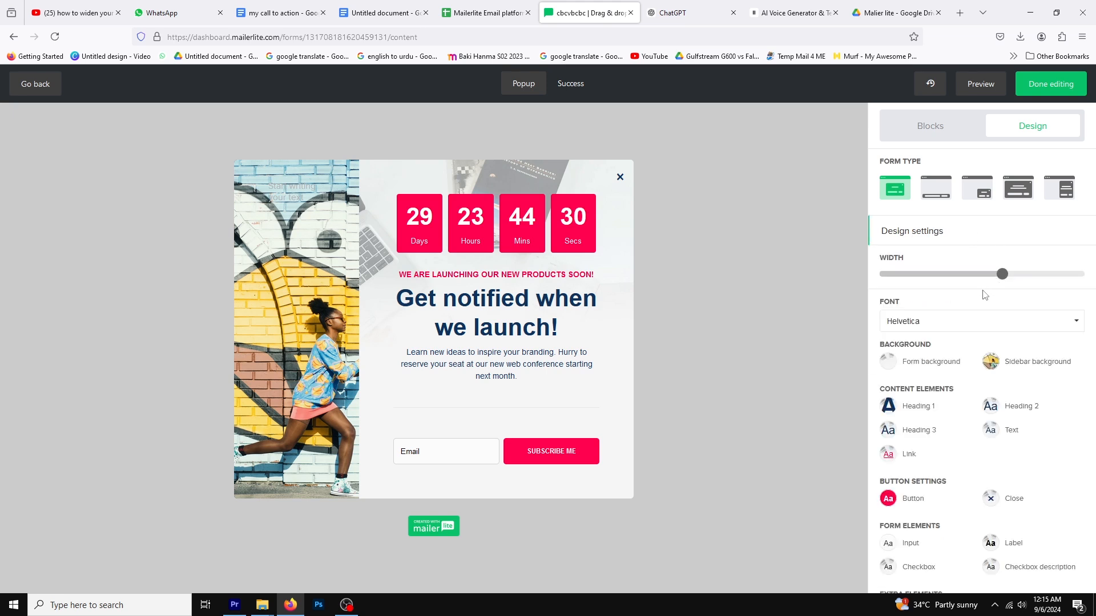
drag(1002, 273, 998, 273)
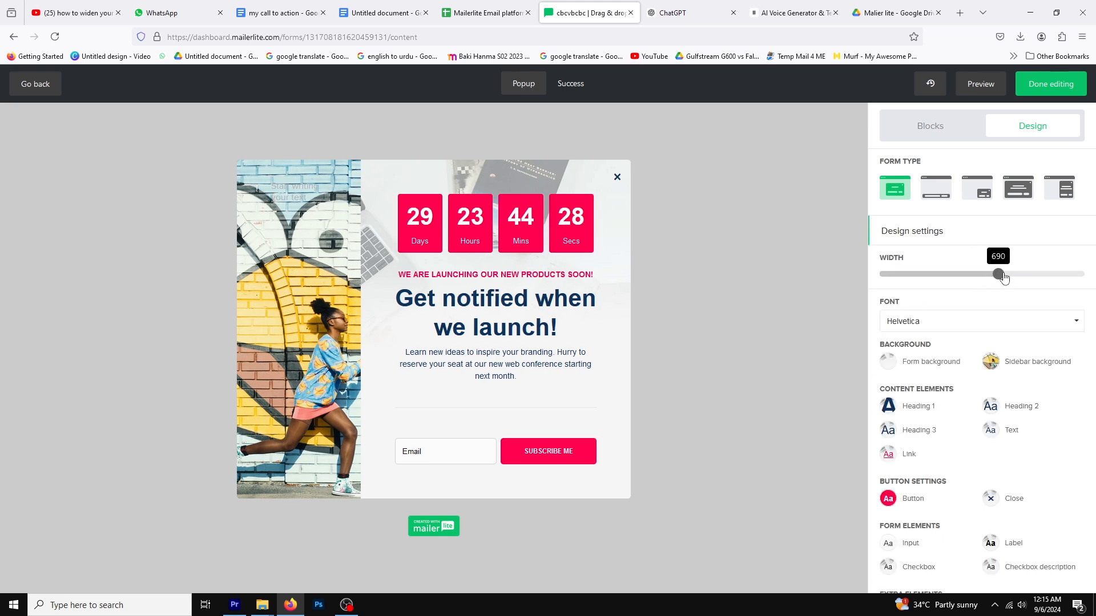
drag(998, 274, 1087, 274)
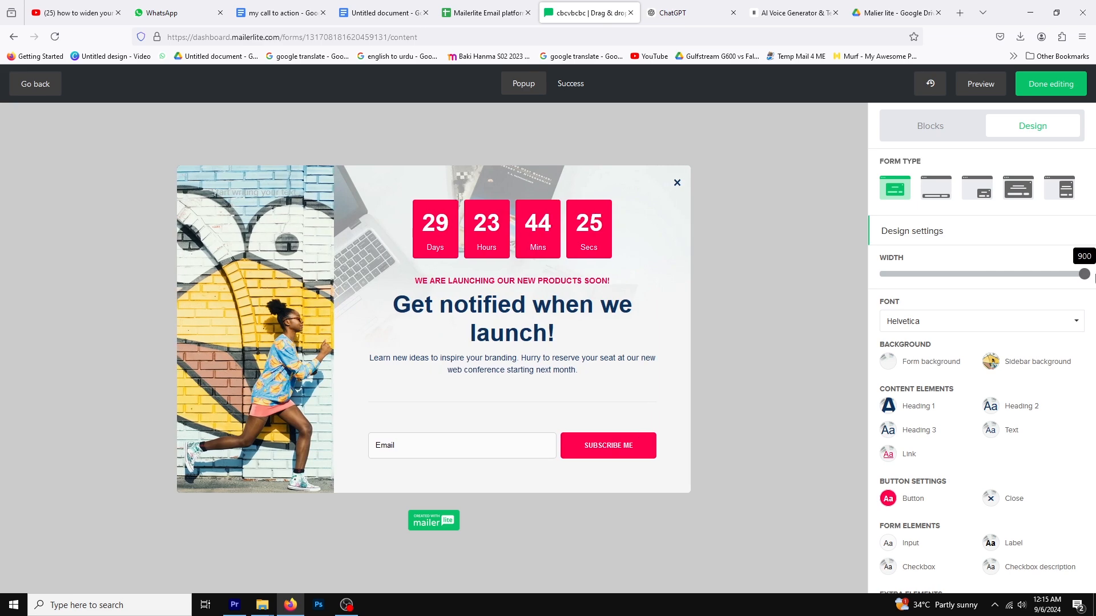
drag(1084, 274, 879, 274)
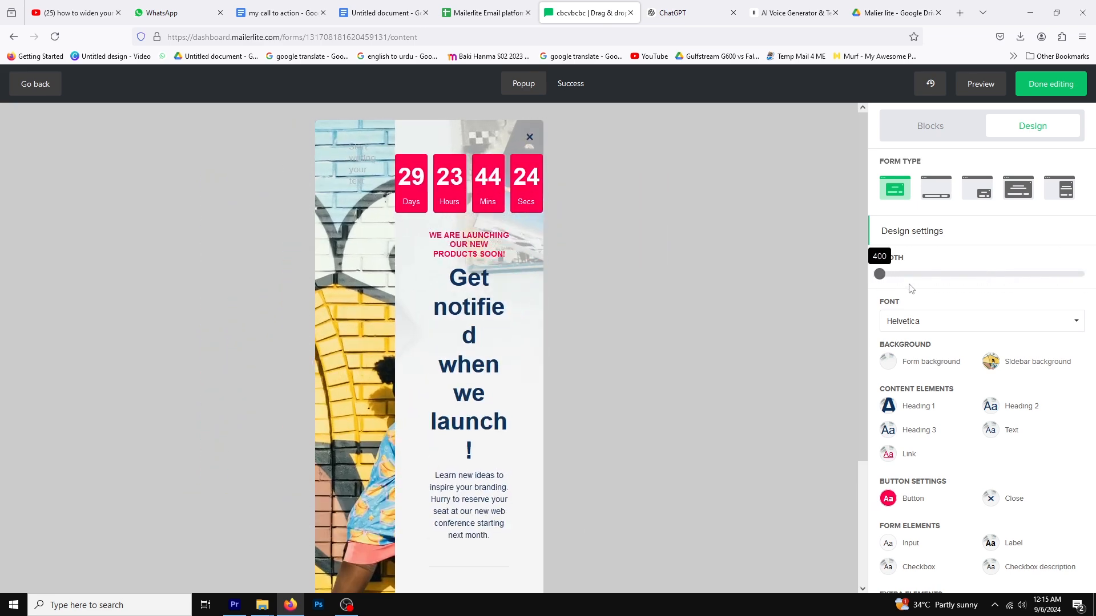
drag(879, 274, 1084, 274)
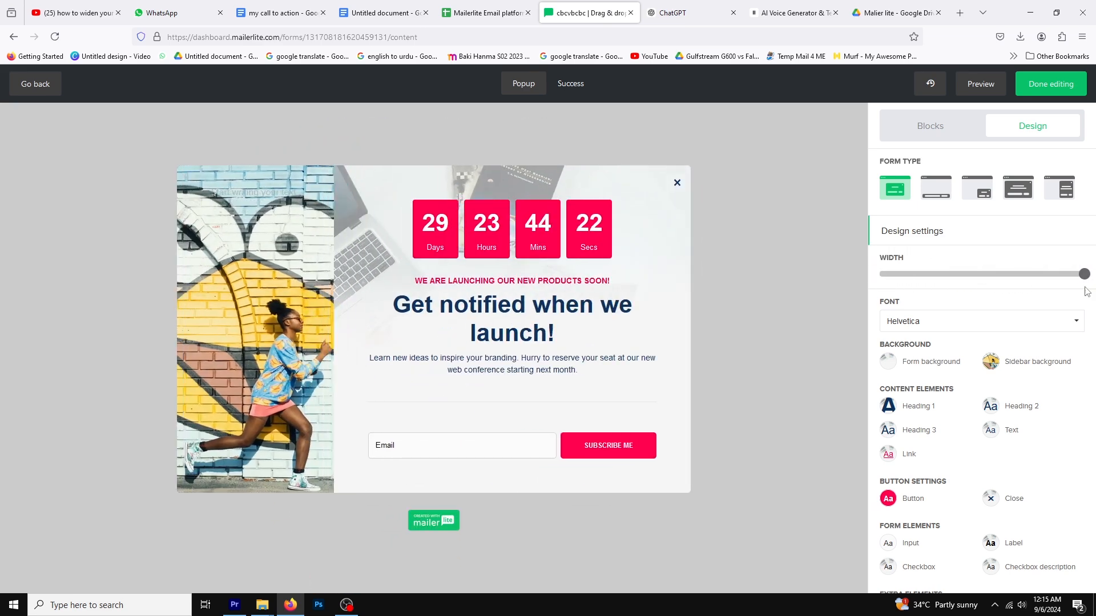